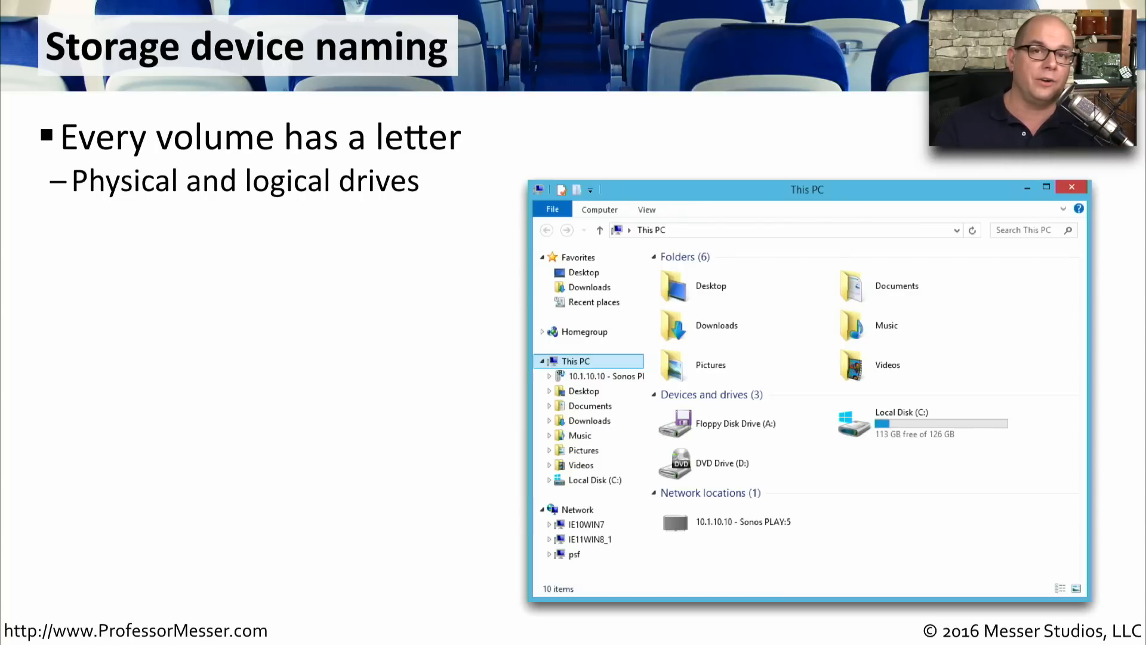
# Step: Reveal the common assignments: A: floppy, C: primary hard drive, D: CD/DVD-ROM
pyautogui.press('right')
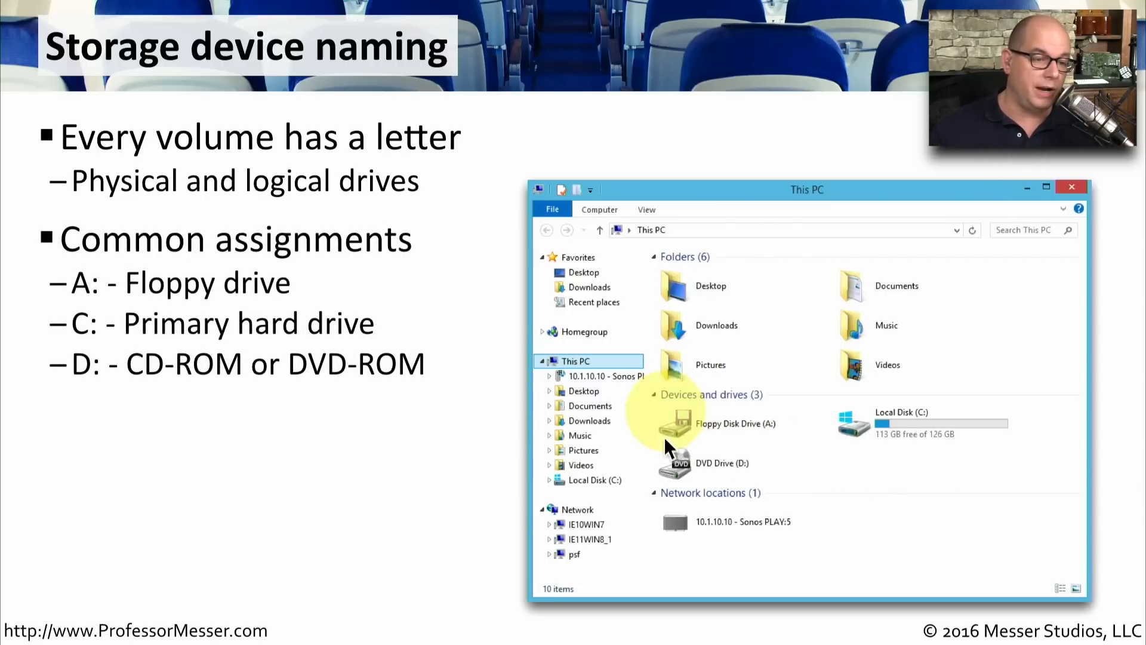
pyautogui.moveTo(943, 434)
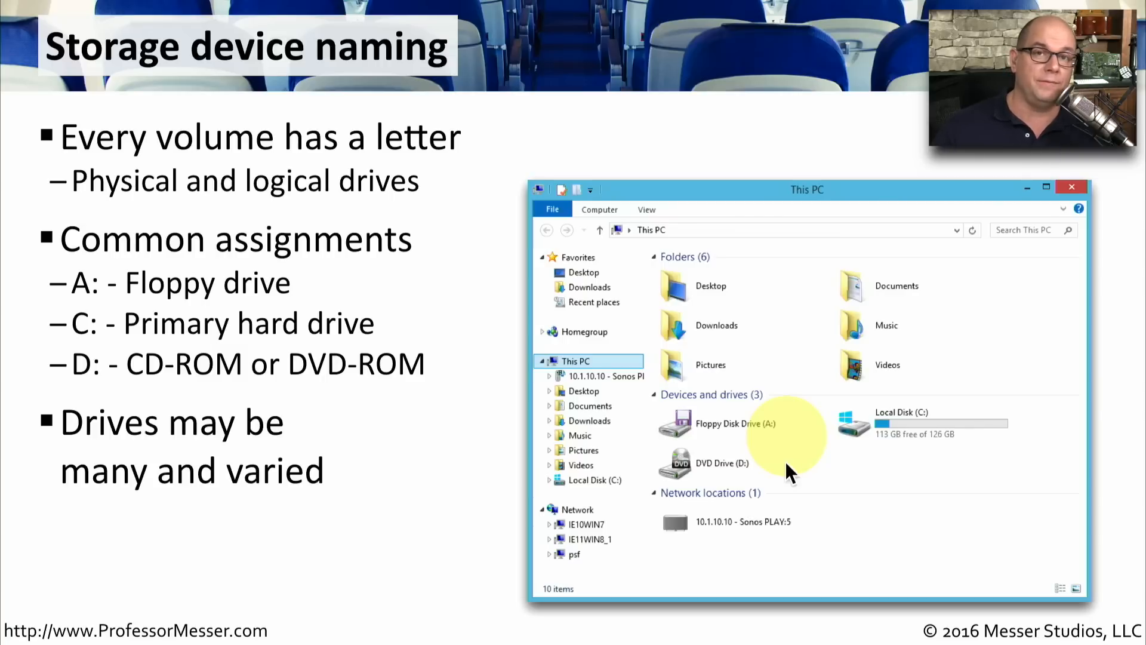
pyautogui.moveTo(858, 475)
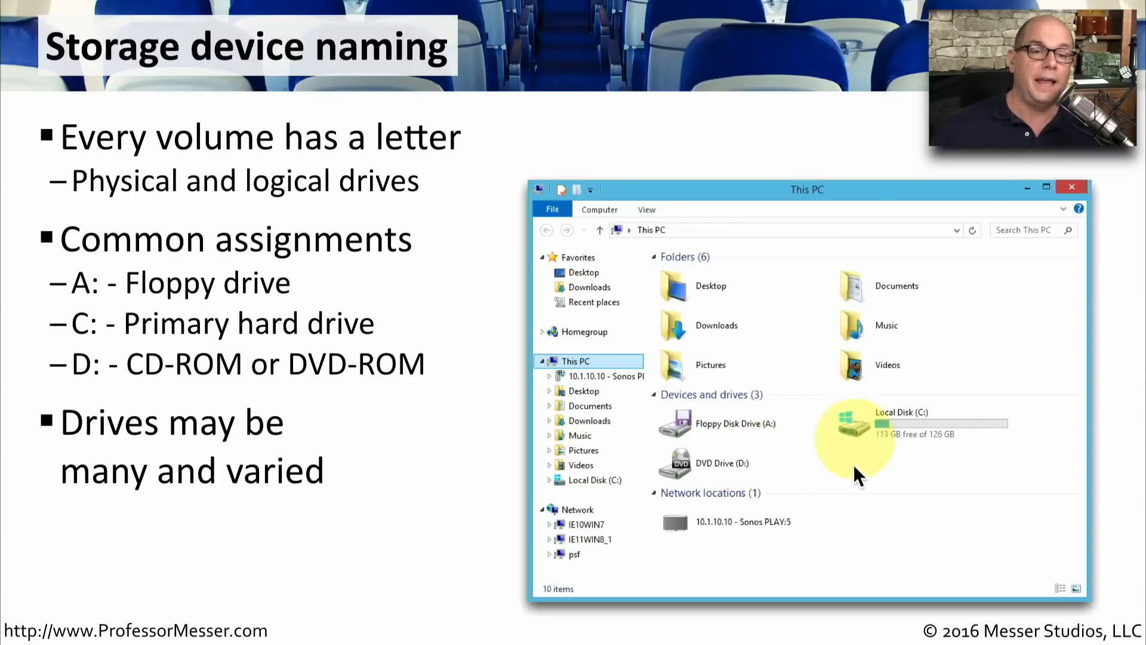
pyautogui.moveTo(1071, 497)
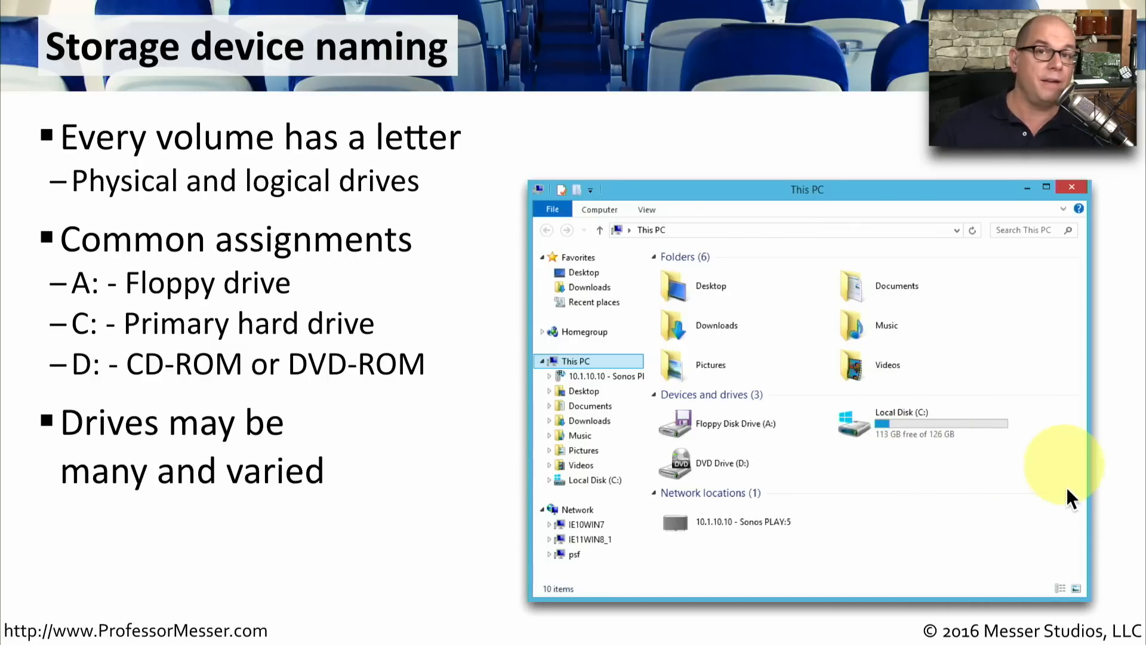
pyautogui.moveTo(965, 571)
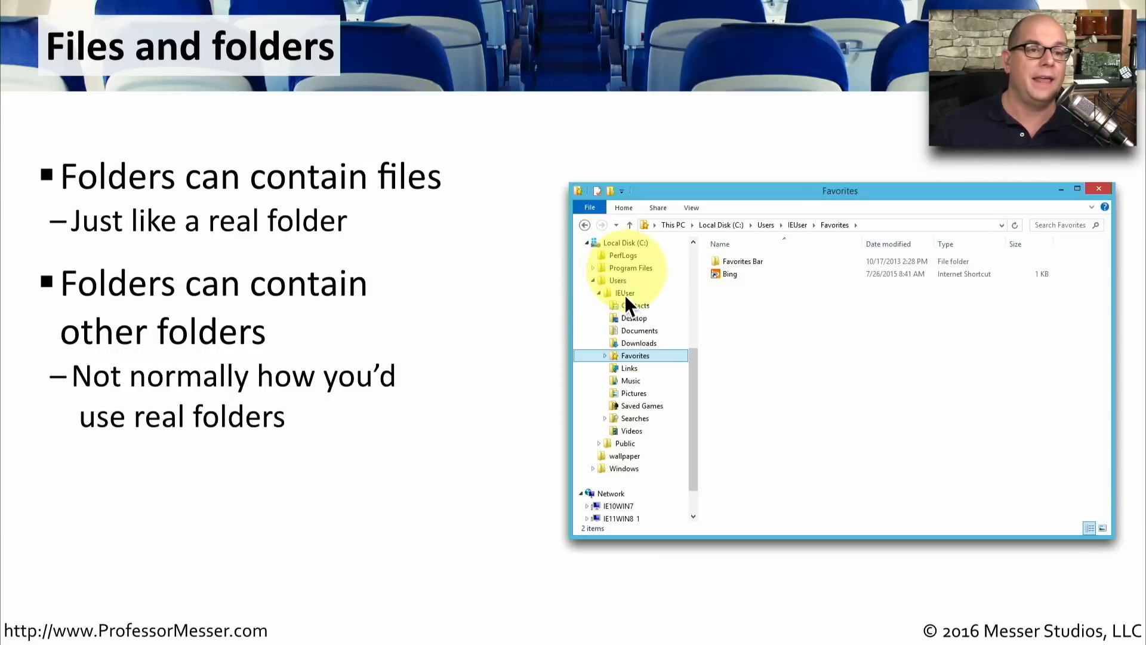
pyautogui.moveTo(640, 427)
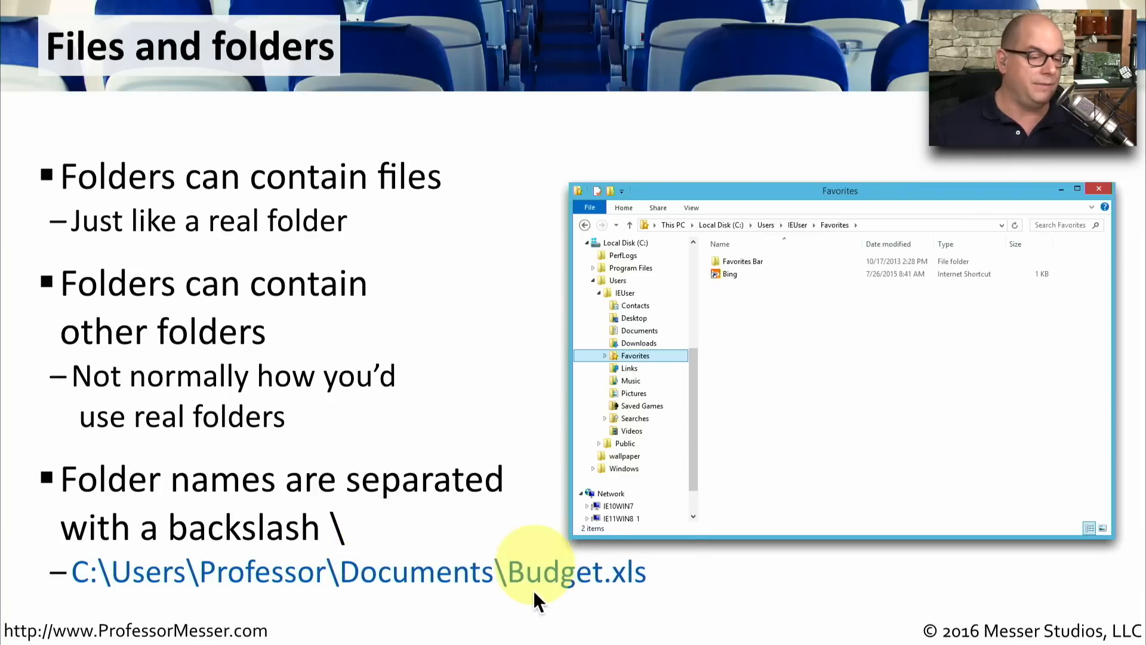
pyautogui.moveTo(741, 592)
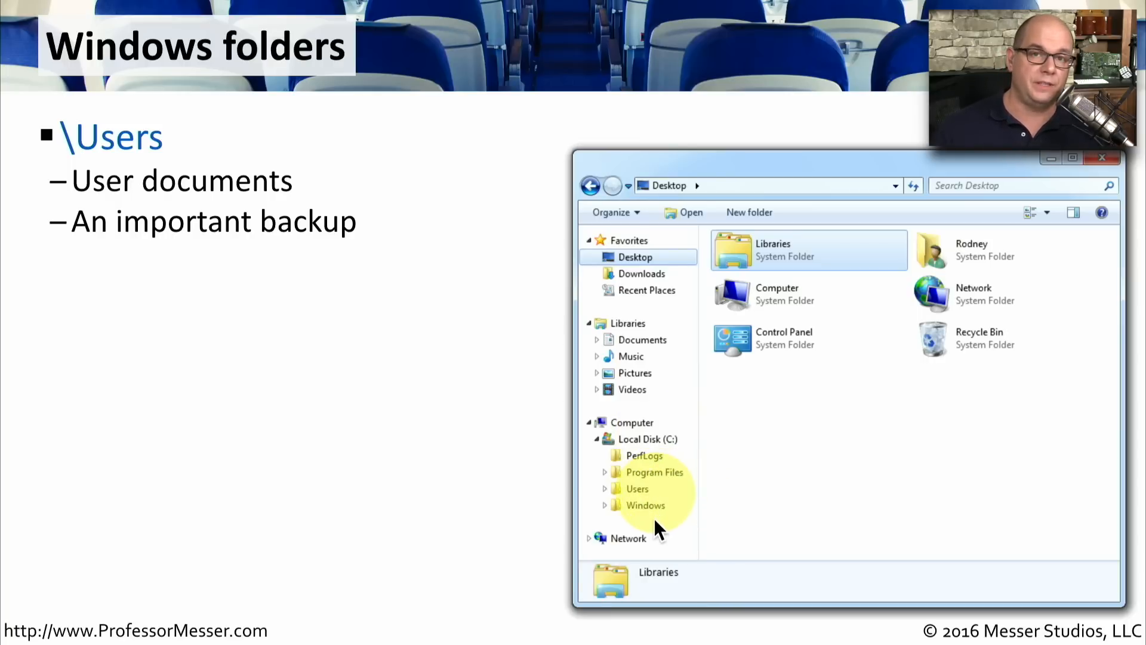
pyautogui.moveTo(673, 548)
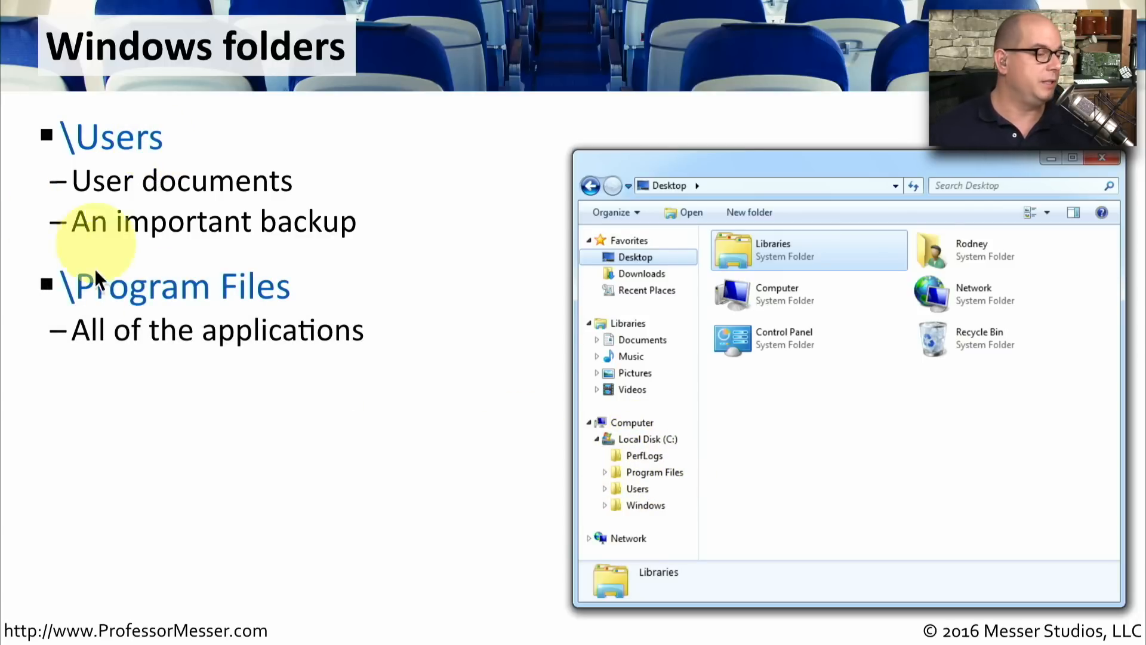
pyautogui.moveTo(234, 300)
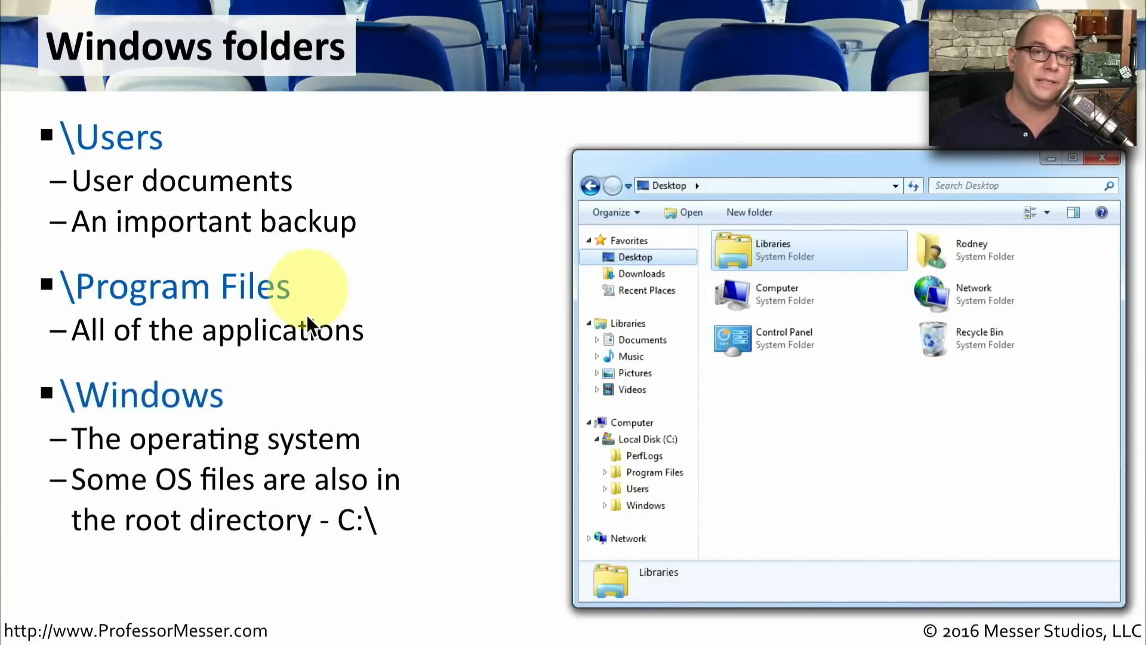
pyautogui.moveTo(92, 413)
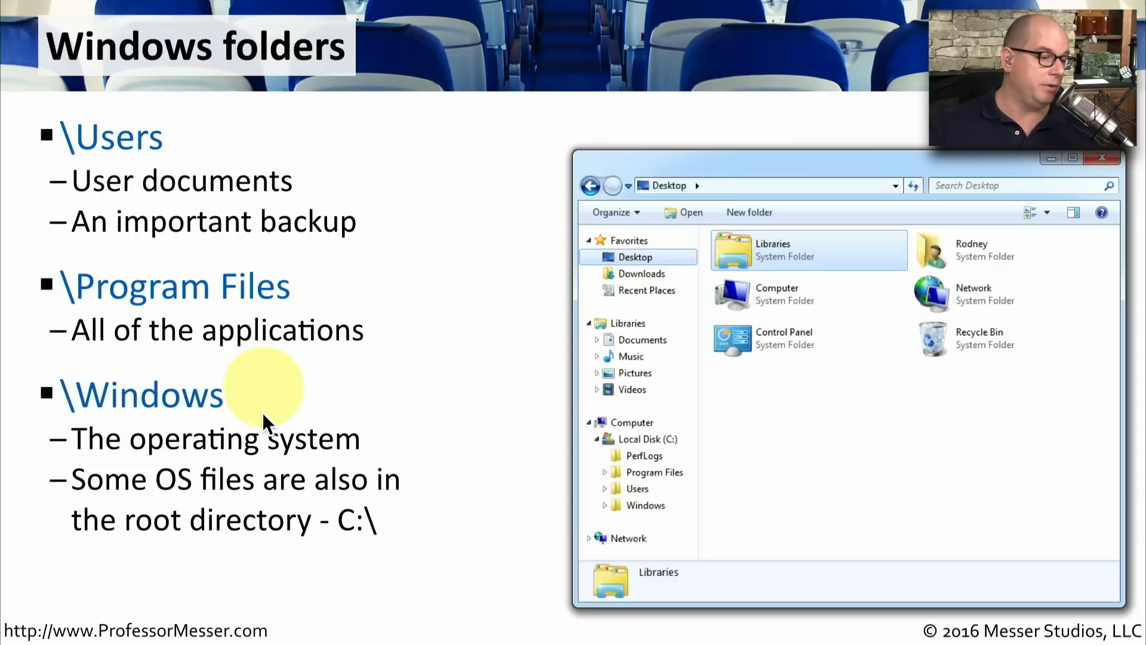
pyautogui.moveTo(691, 438)
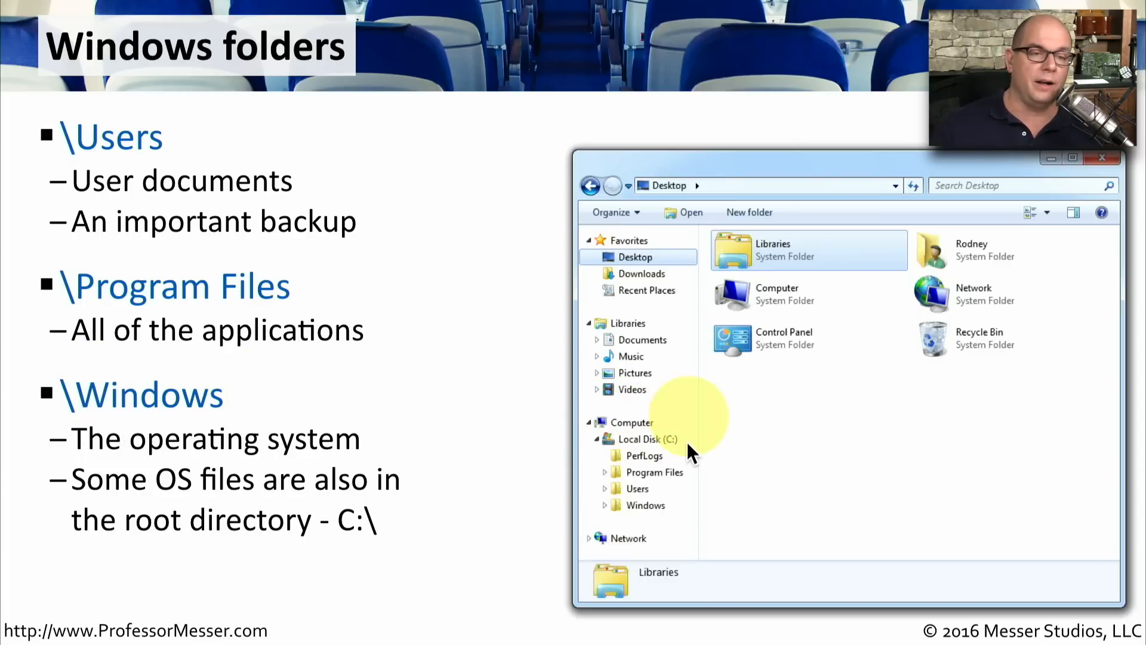
pyautogui.moveTo(957, 428)
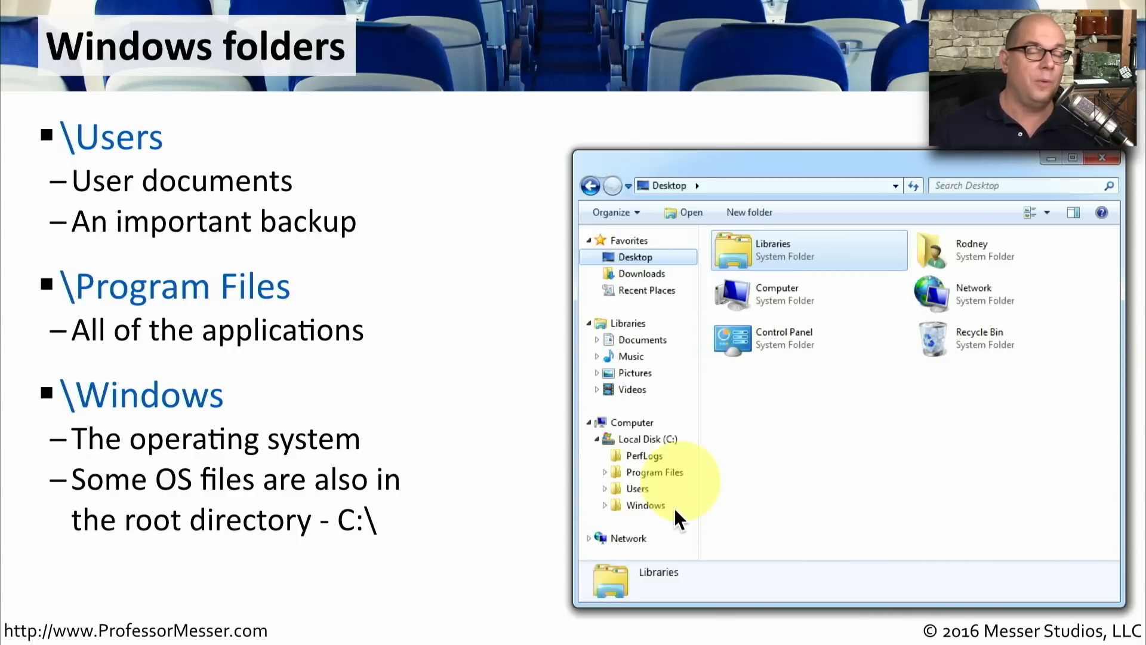
pyautogui.moveTo(627, 516)
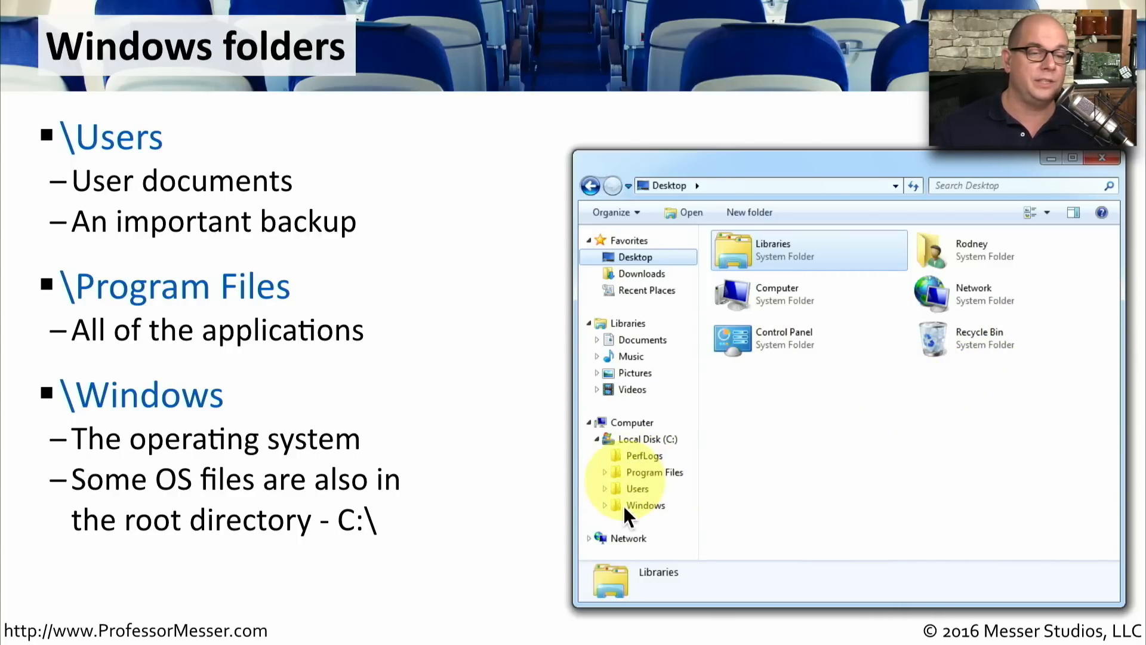